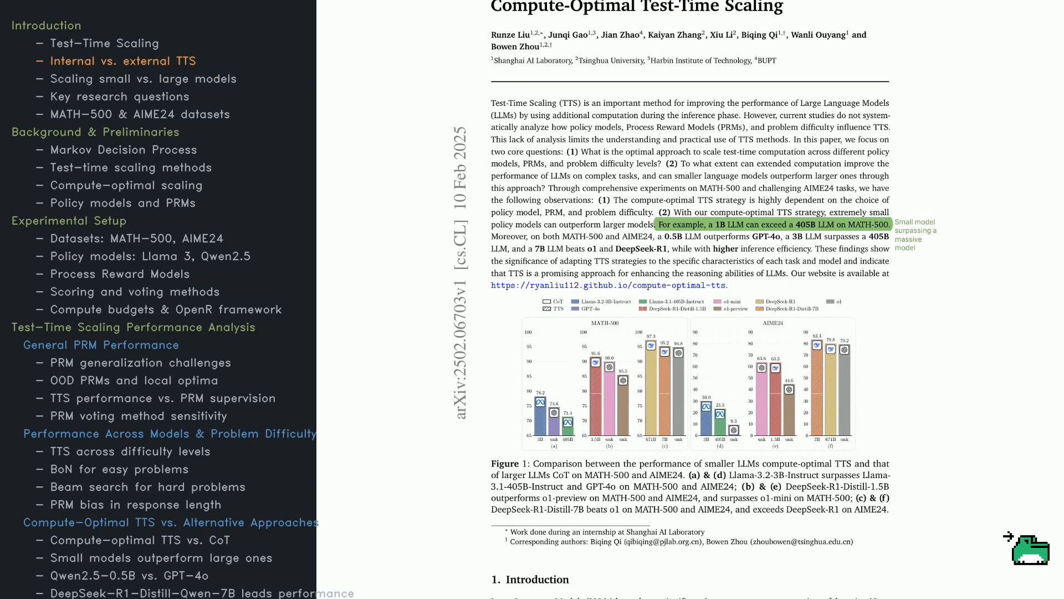
pyautogui.scroll(-3)
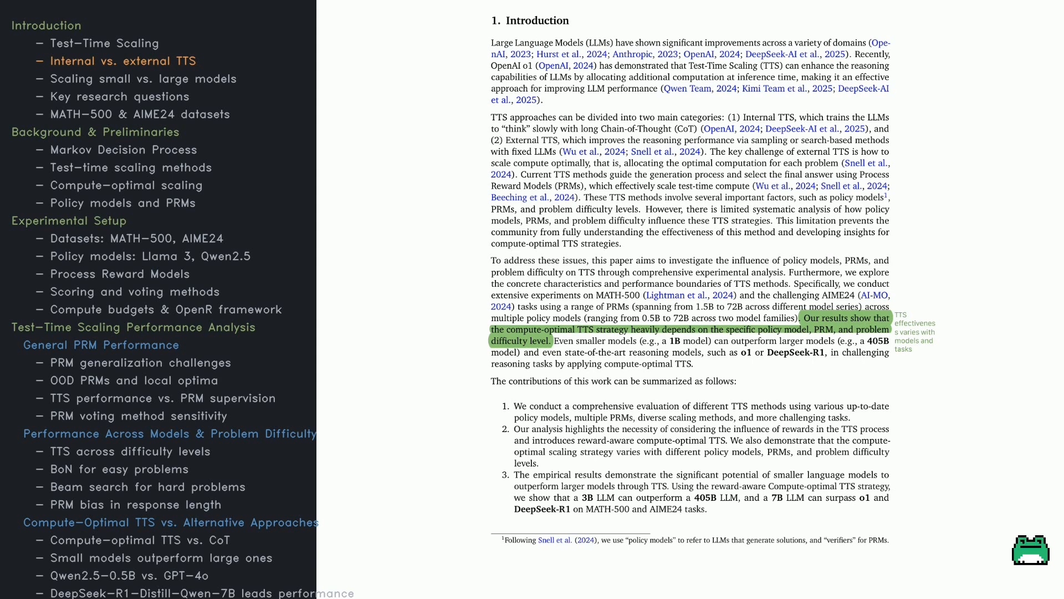
pyautogui.moveTo(1012, 547)
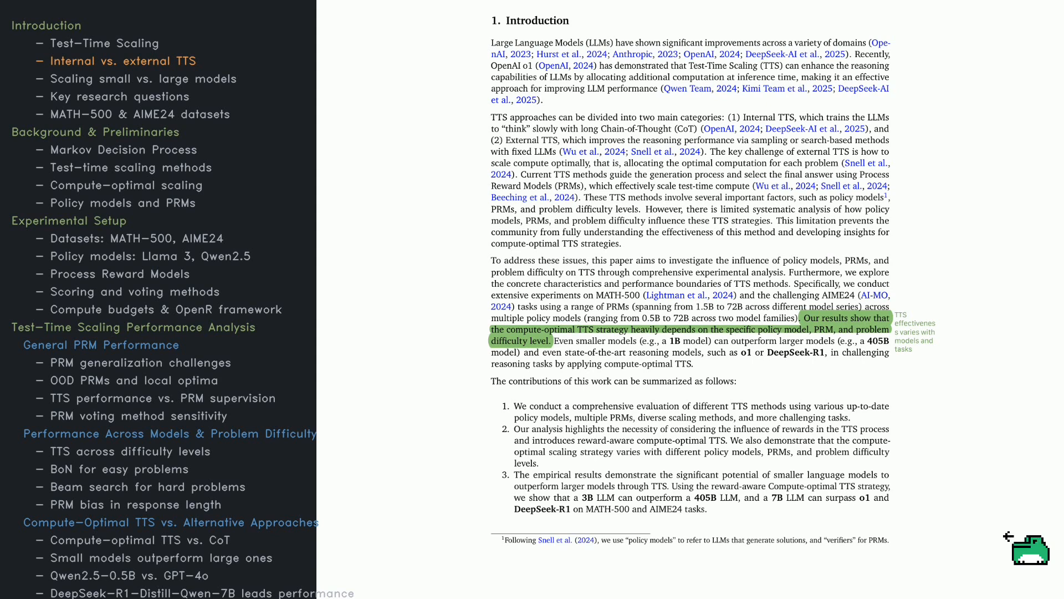
pyautogui.scroll(-3)
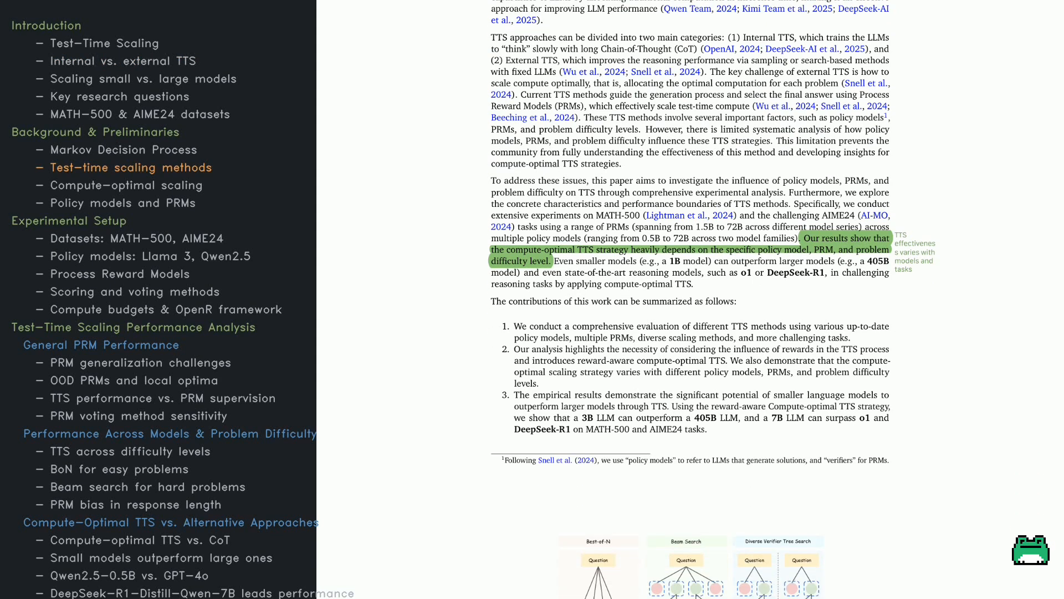
pyautogui.scroll(-3)
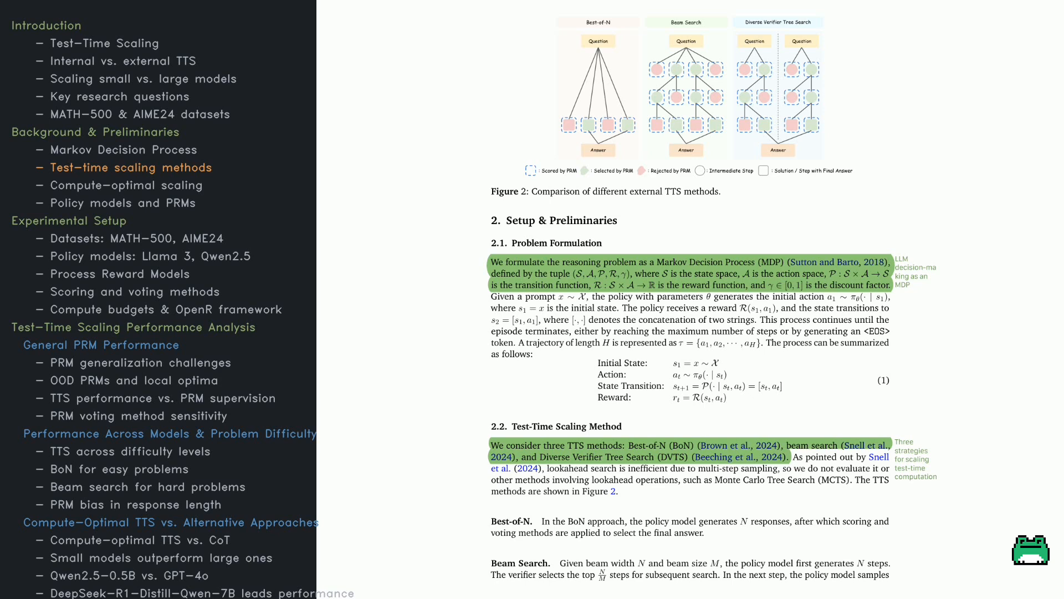
pyautogui.scroll(-3)
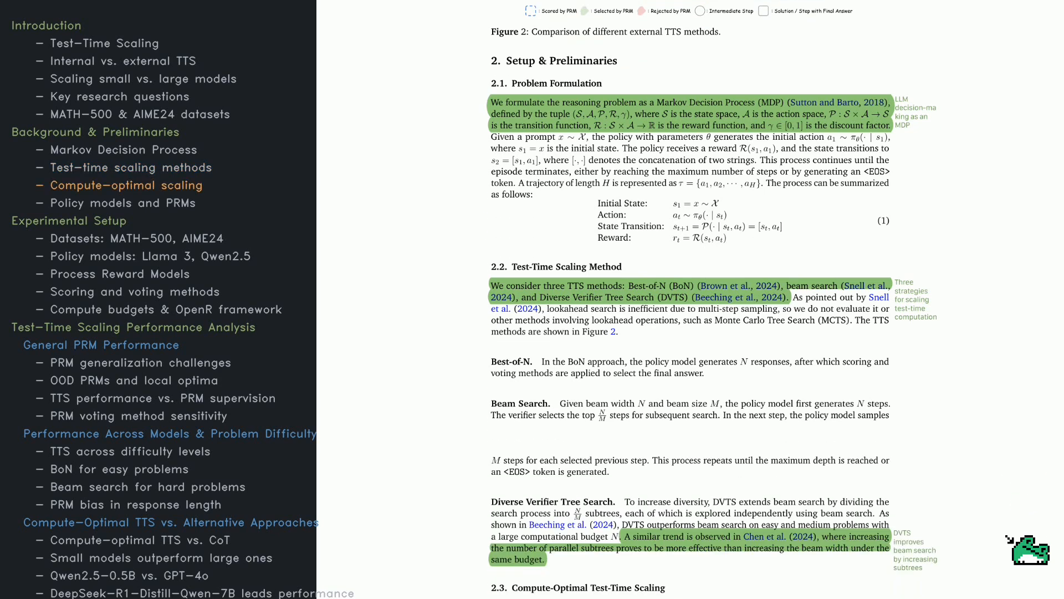
pyautogui.scroll(-3)
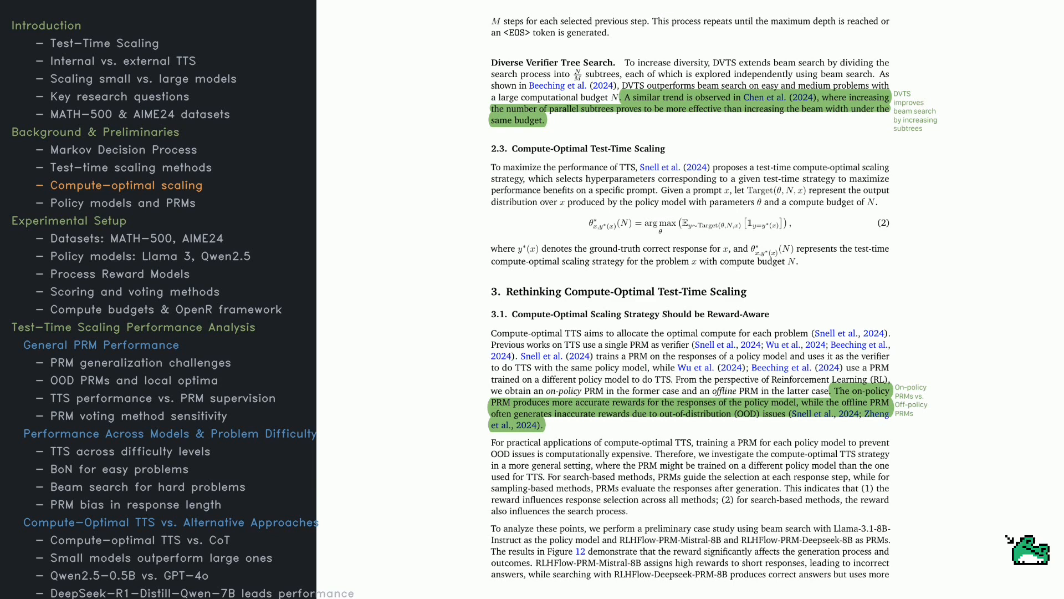
pyautogui.scroll(-3)
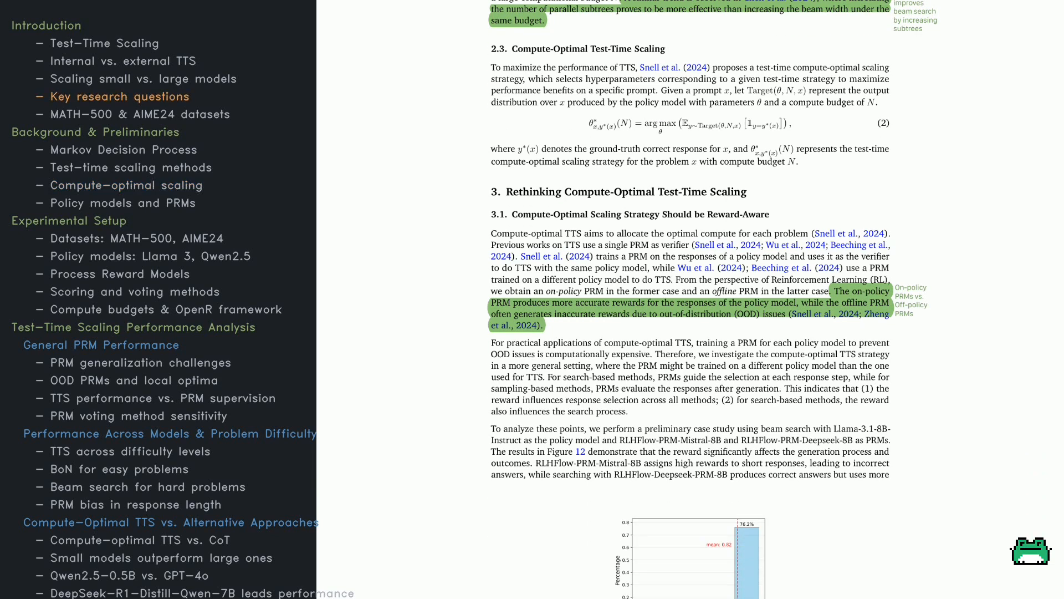
pyautogui.scroll(-3)
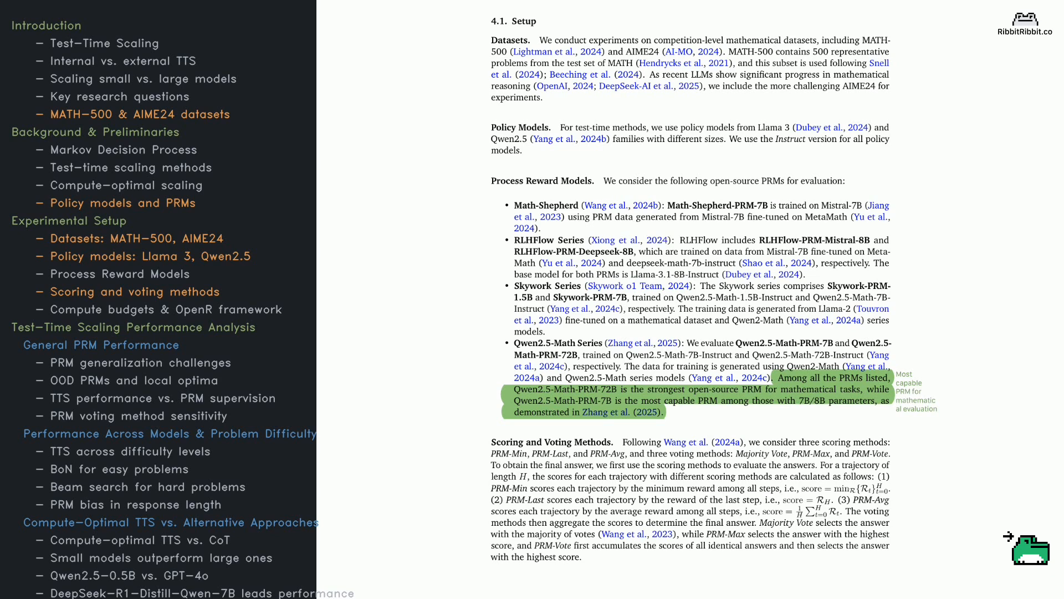
pyautogui.moveTo(1027, 545)
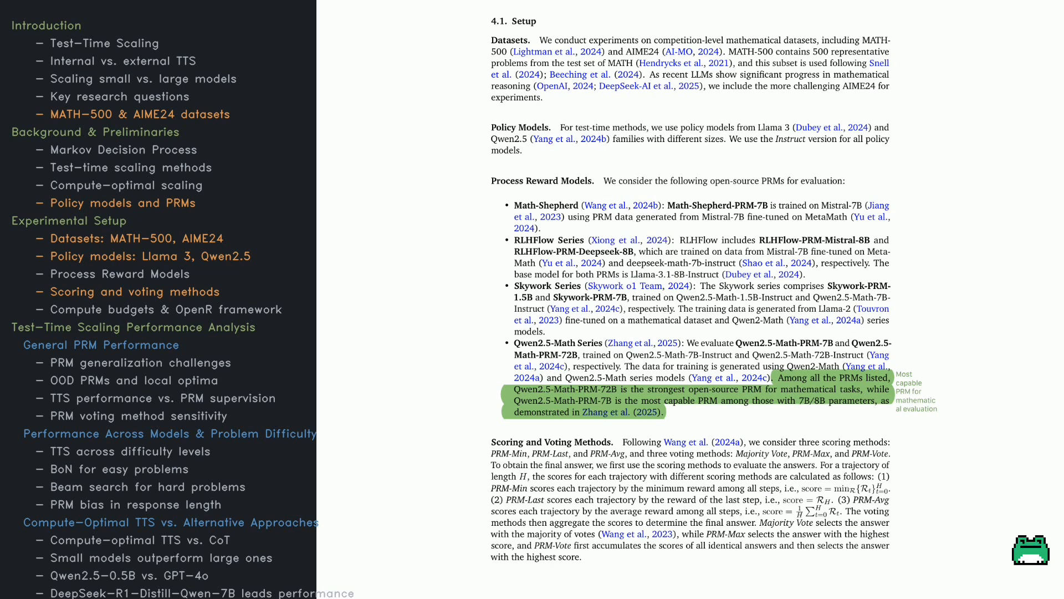
pyautogui.scroll(-3)
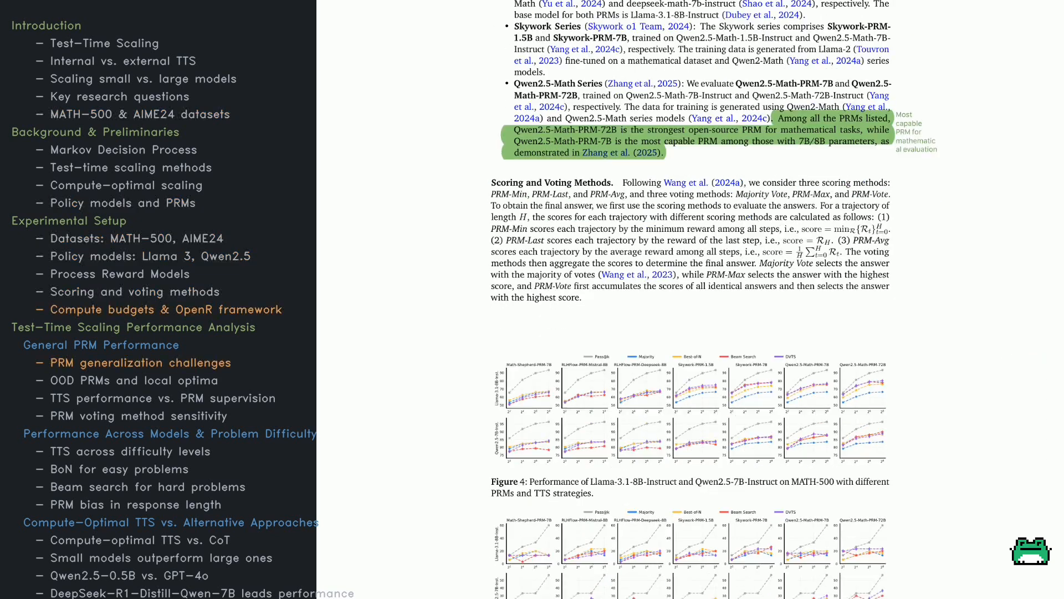
pyautogui.scroll(-3)
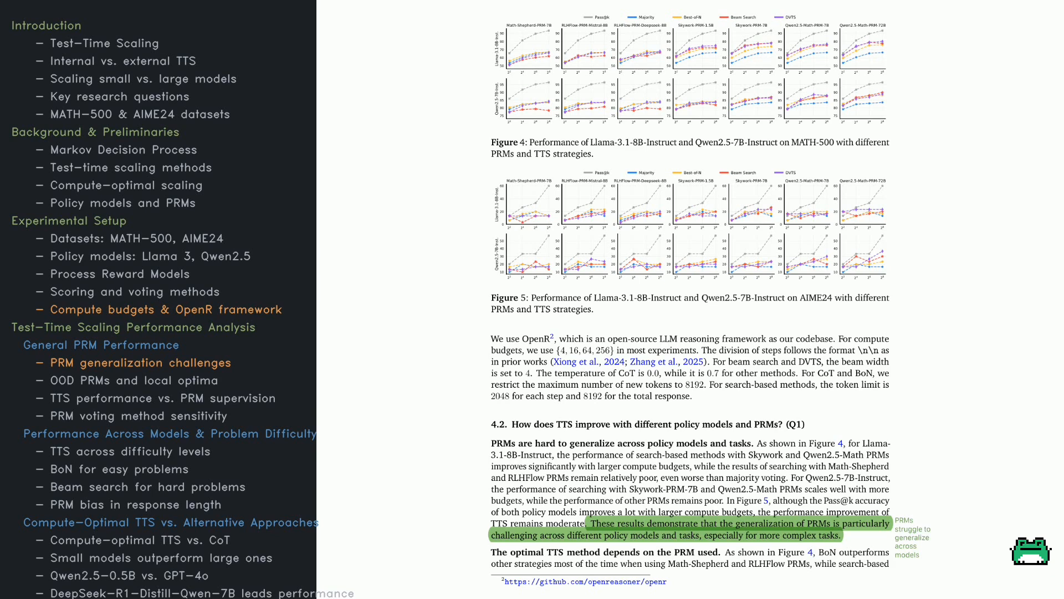
pyautogui.scroll(-3)
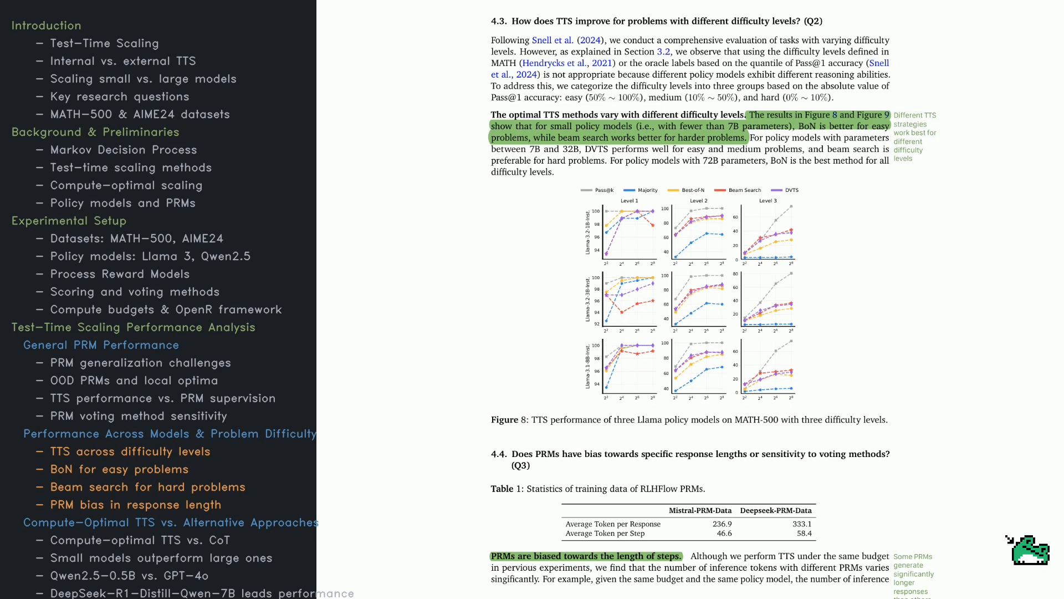
pyautogui.scroll(-3)
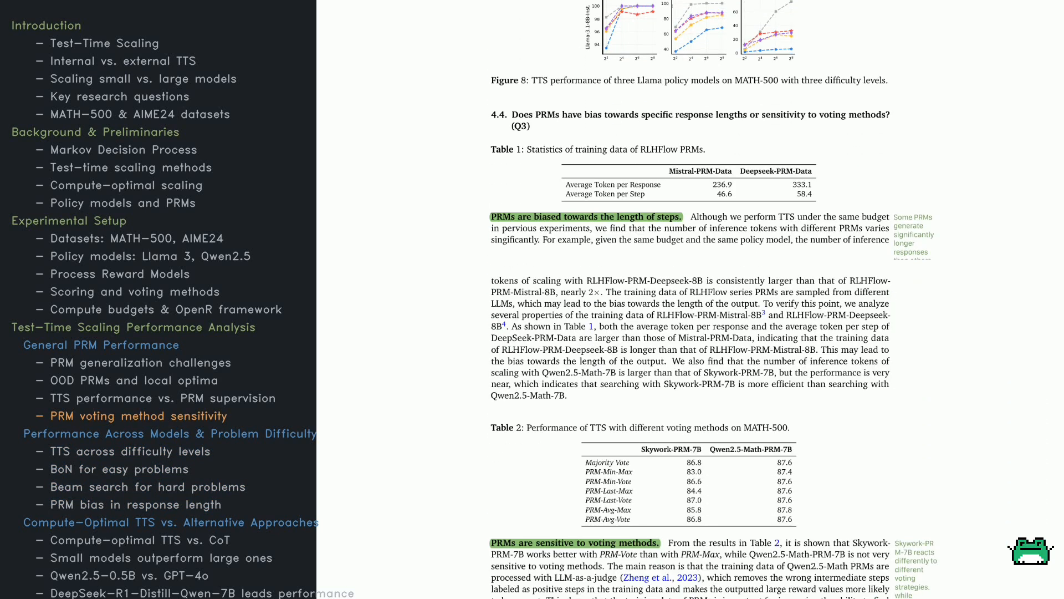
pyautogui.scroll(-3)
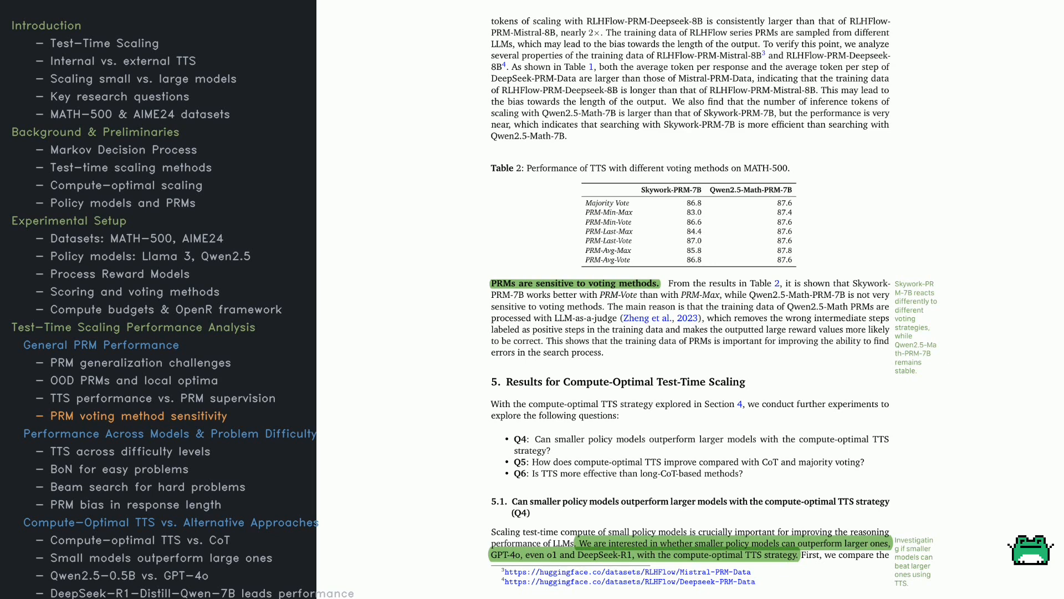
pyautogui.scroll(-3)
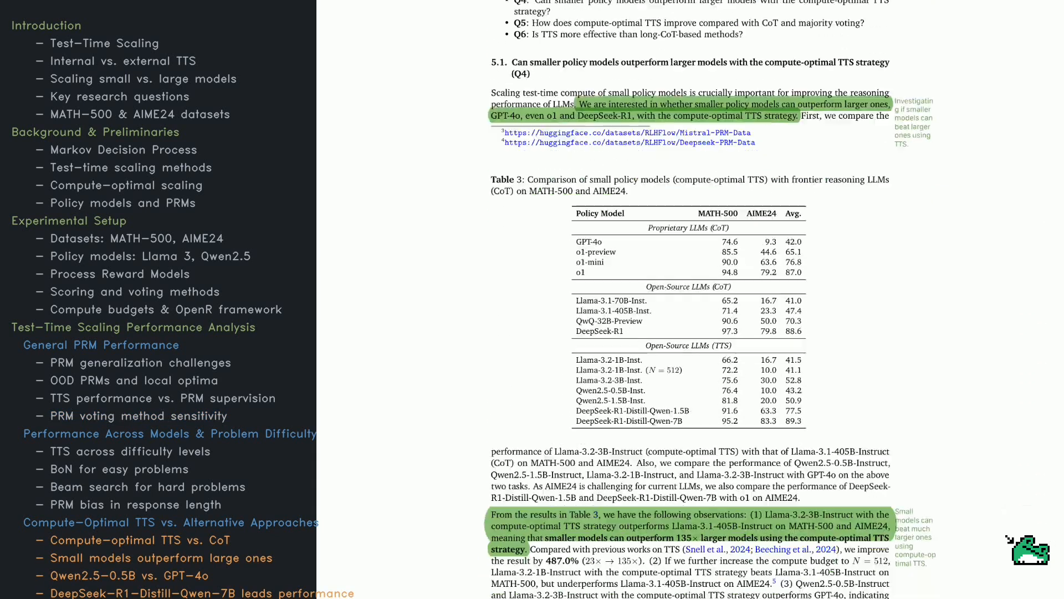
pyautogui.scroll(-3)
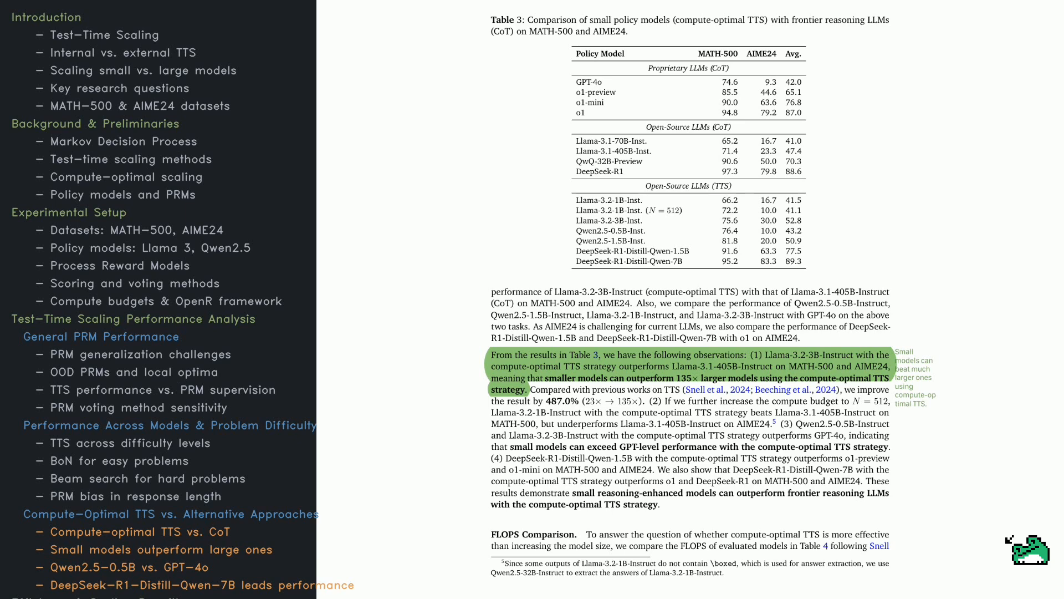
pyautogui.scroll(-3)
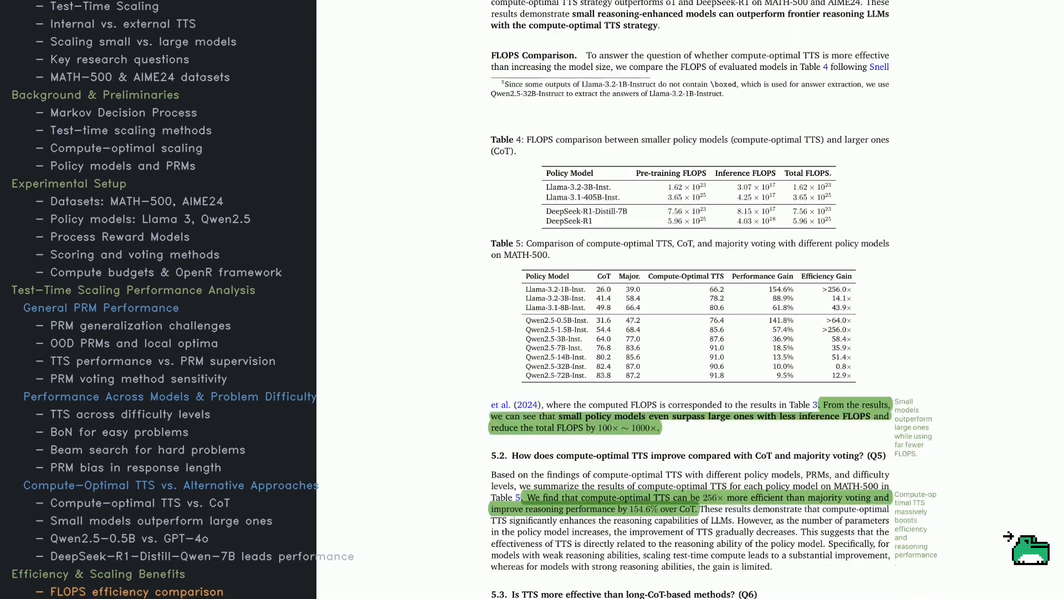
pyautogui.scroll(-3)
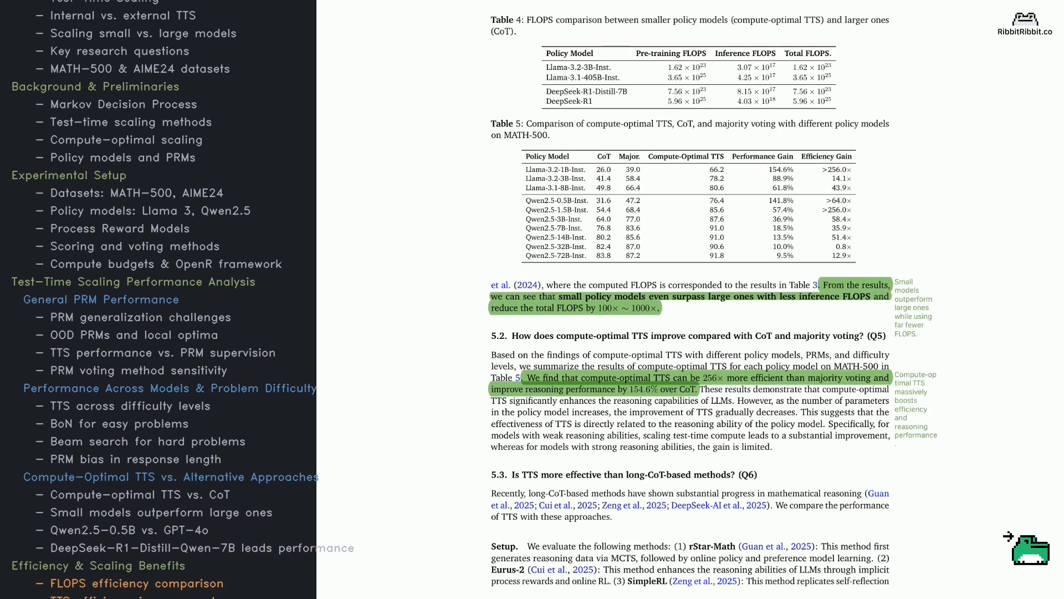
pyautogui.scroll(-3)
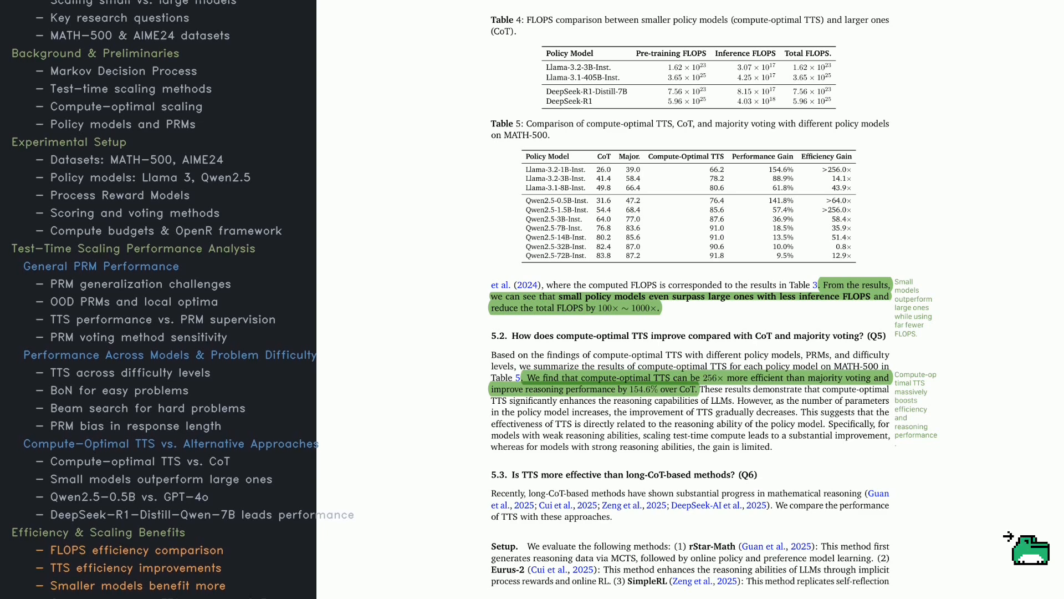
pyautogui.scroll(-3)
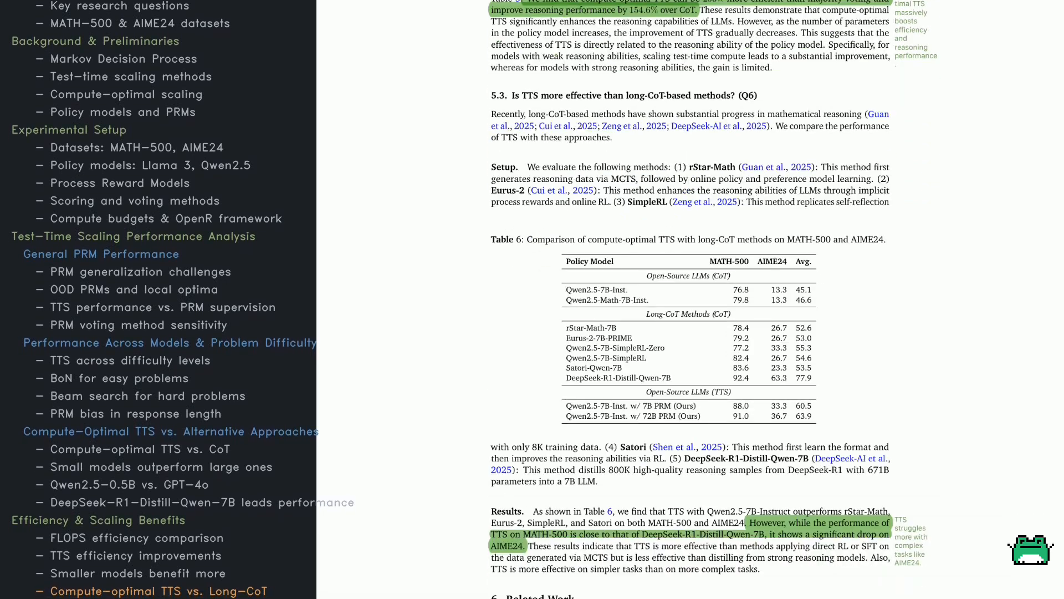
pyautogui.scroll(-3)
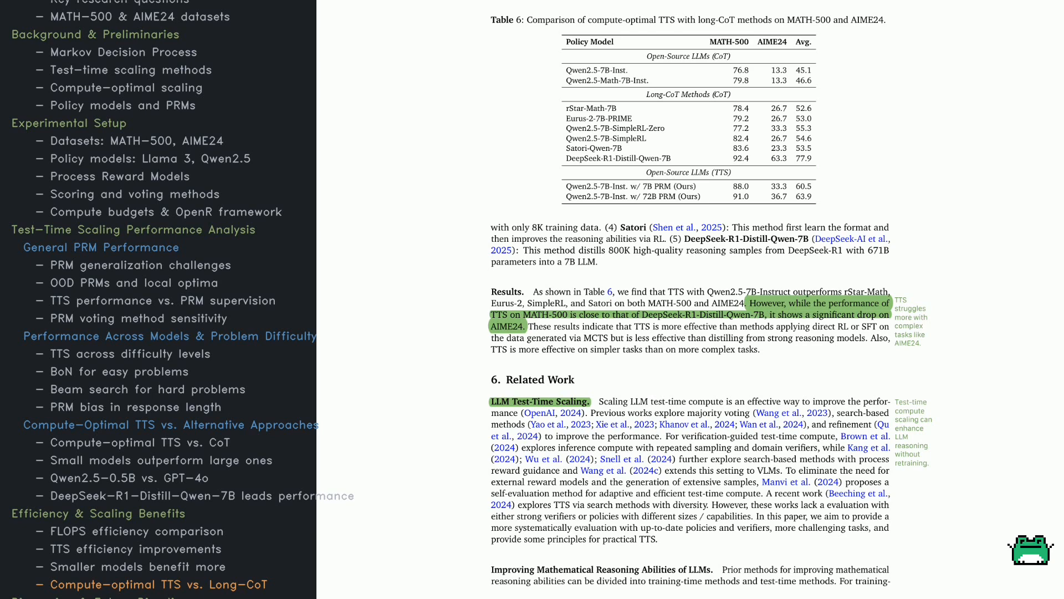
pyautogui.scroll(-3)
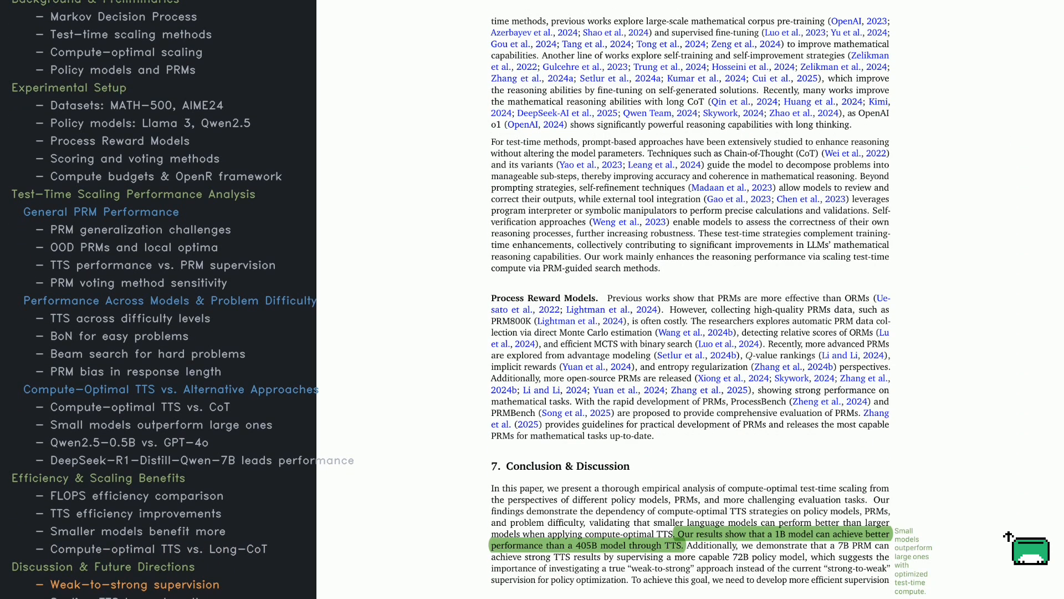